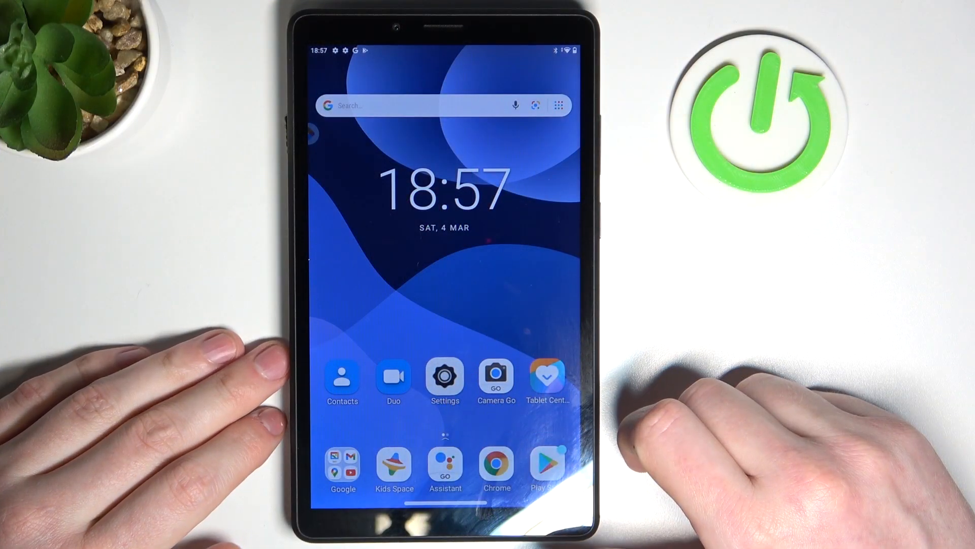
- Launch Settings and scroll the main list down to Privacy, Location and Security
{"action": "left_click", "coordinate": [445, 376]}
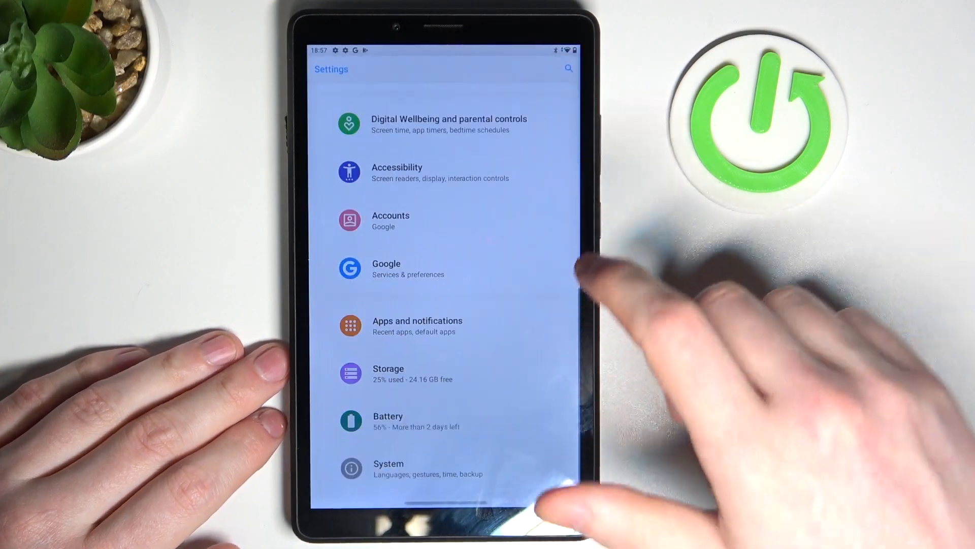
{"action": "scroll", "scroll_direction": "down", "scroll_amount": 3}
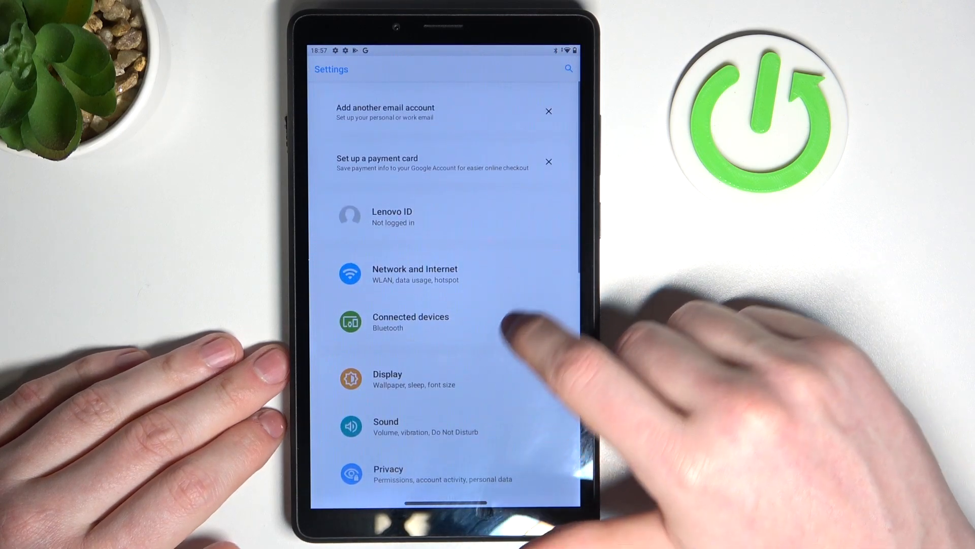
{"action": "scroll", "scroll_direction": "down", "scroll_amount": 3}
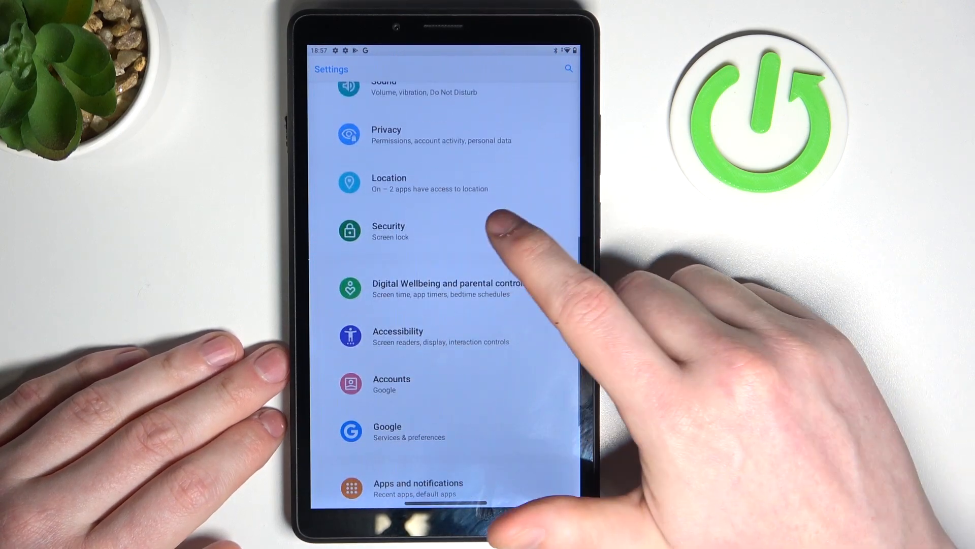
{"action": "left_click", "coordinate": [389, 231]}
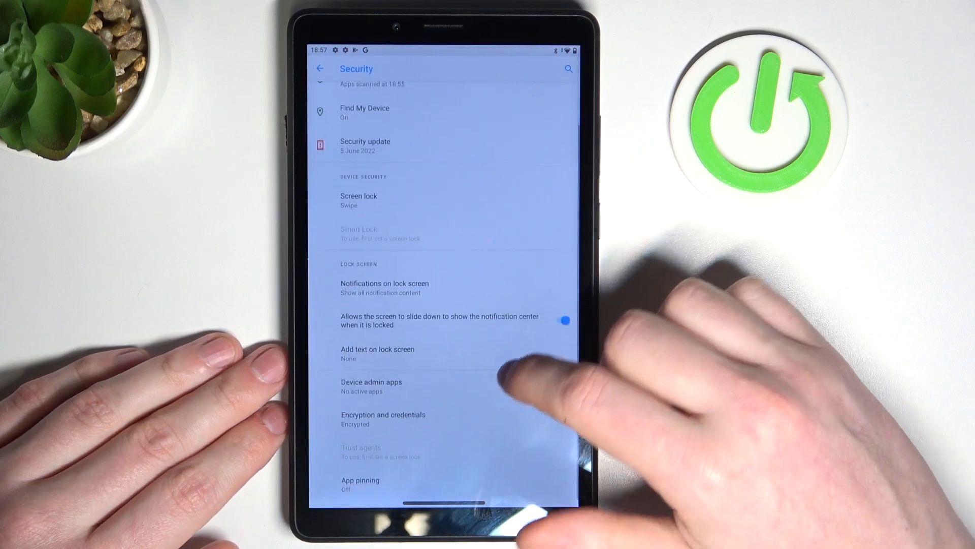
{"action": "scroll", "scroll_direction": "down", "scroll_amount": 3}
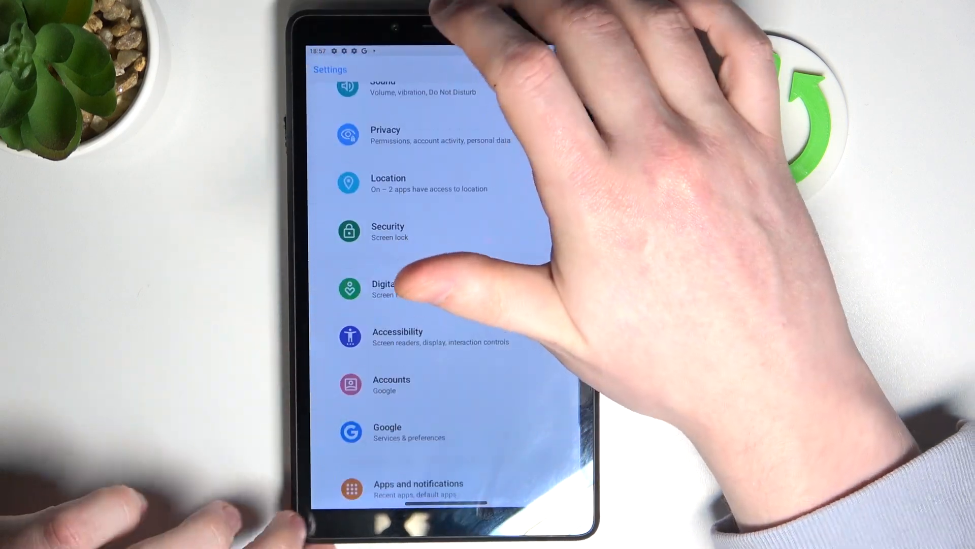
{"action": "scroll", "scroll_direction": "down", "scroll_amount": 3}
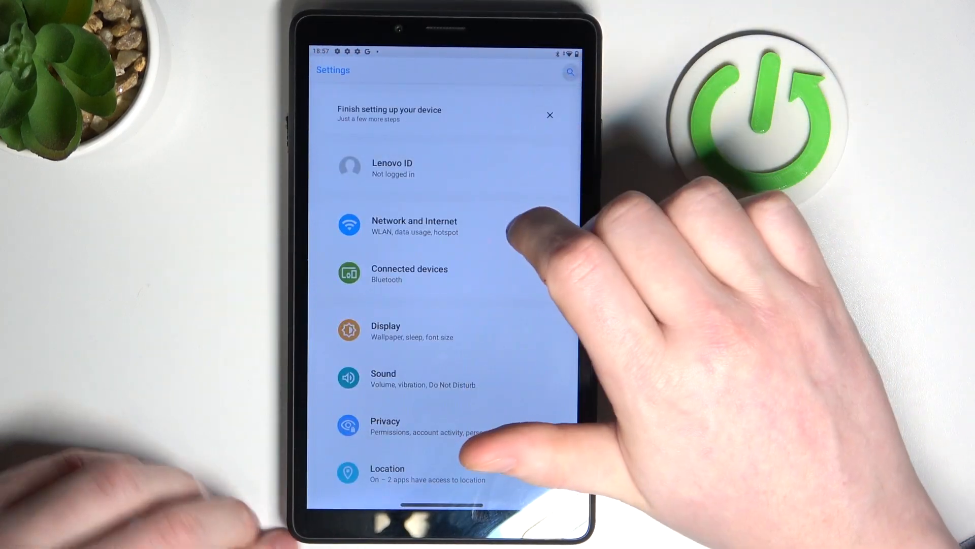
- Search Settings for 'finger', correcting a mistyped letter, and submit the query
{"action": "left_click", "coordinate": [569, 72]}
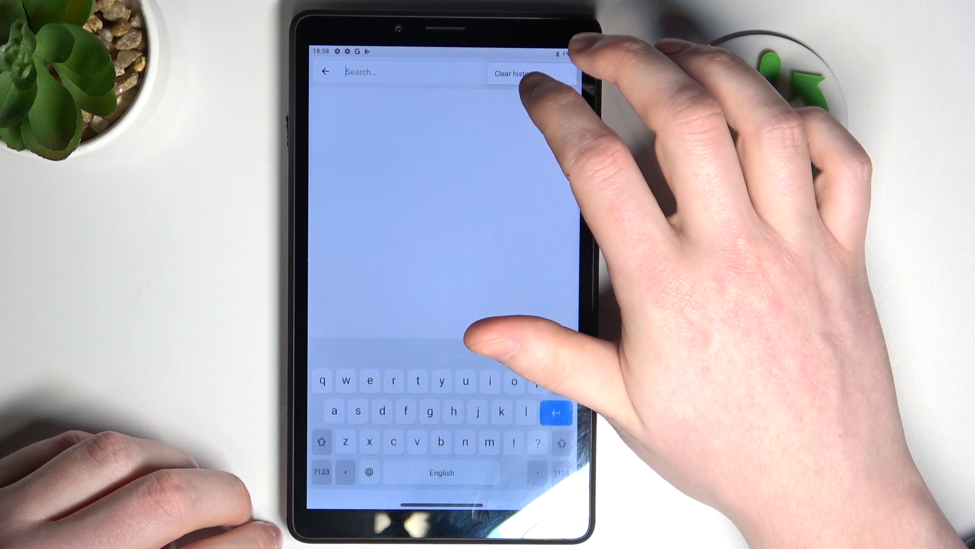
{"action": "type", "text": "fa"}
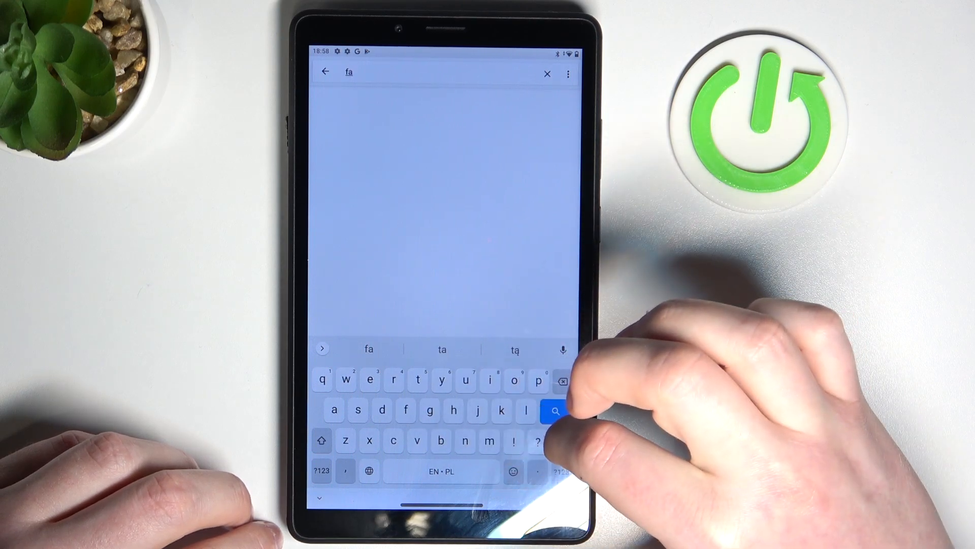
{"action": "left_click", "coordinate": [561, 380]}
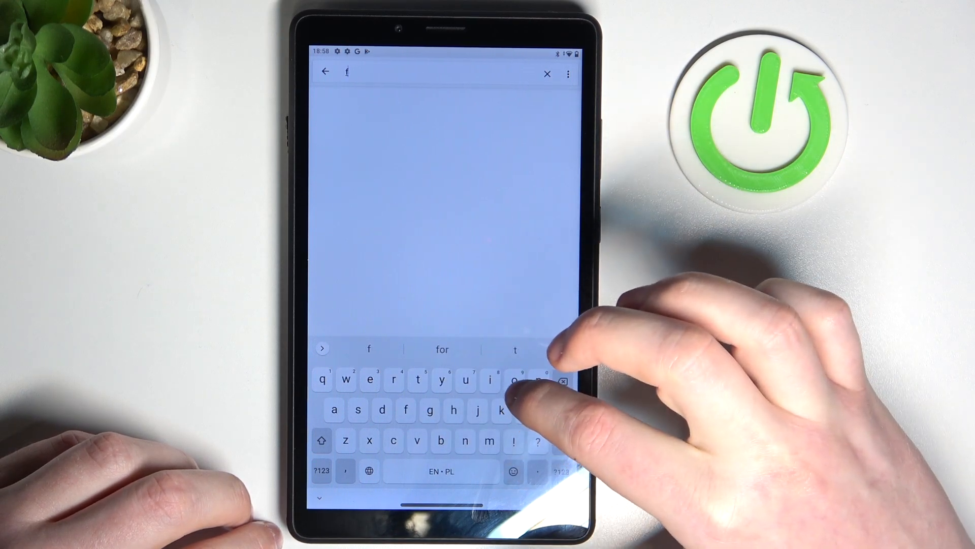
{"action": "type", "text": "inger"}
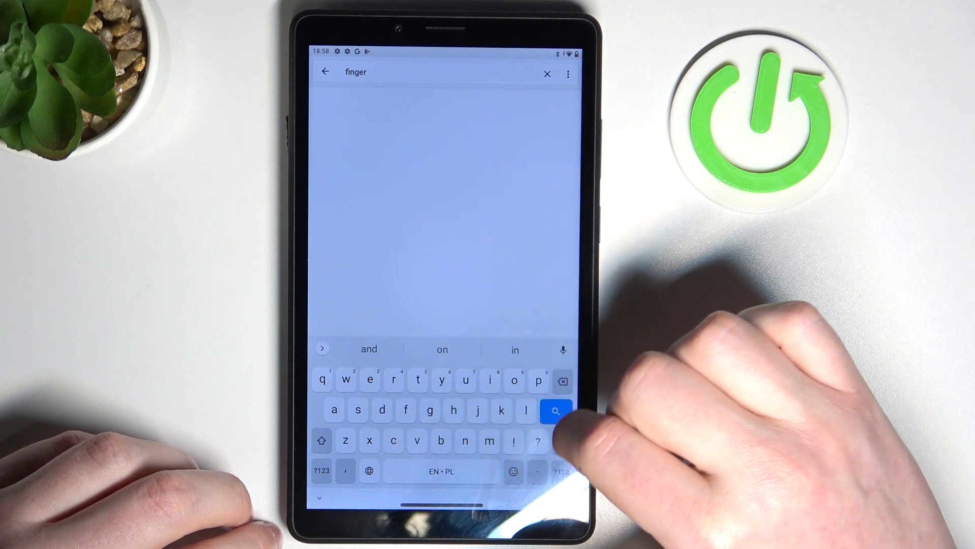
{"action": "left_click", "coordinate": [555, 410]}
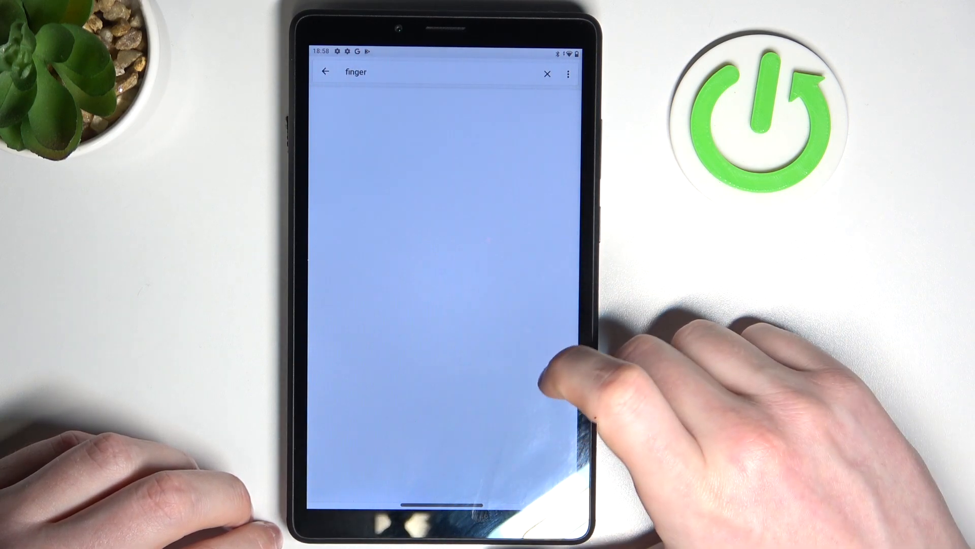